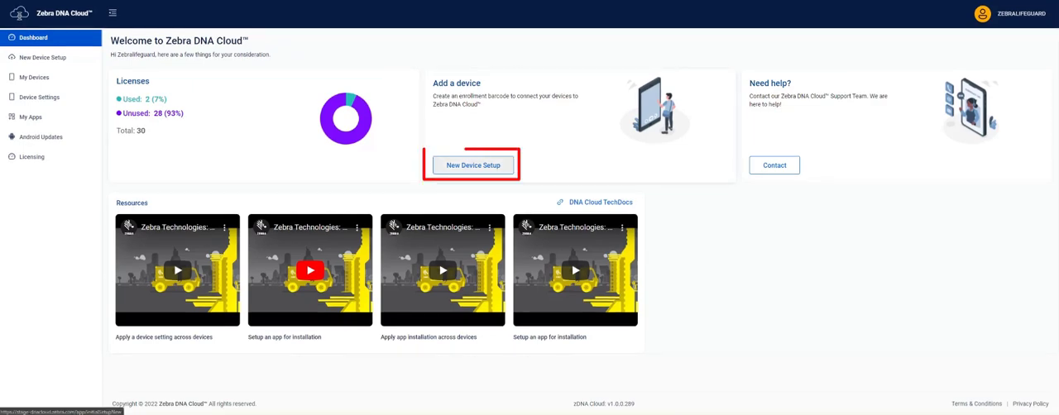
# - Go from the Dashboard's Add a device card to the list of four existing device setups
pyautogui.click(472, 165)
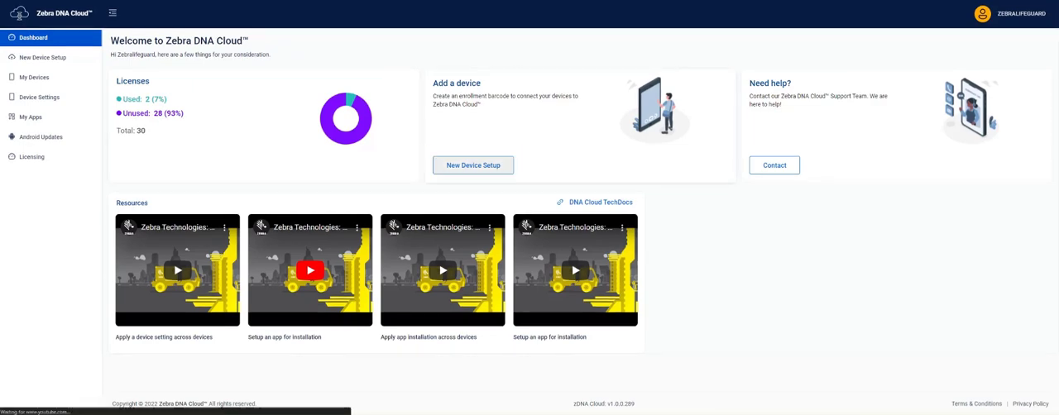
pyautogui.click(46, 57)
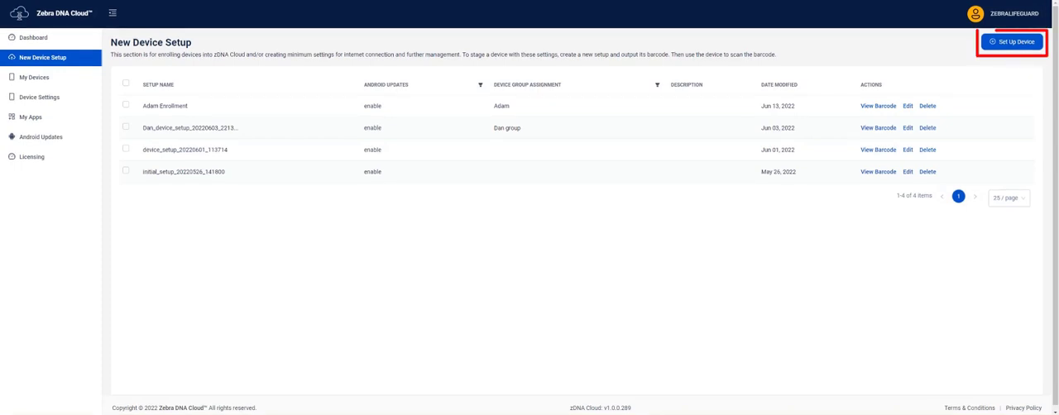
# - Create a new device setup joining the open Wi-Fi network 'zebra' and advance to Zebra services
pyautogui.click(1011, 41)
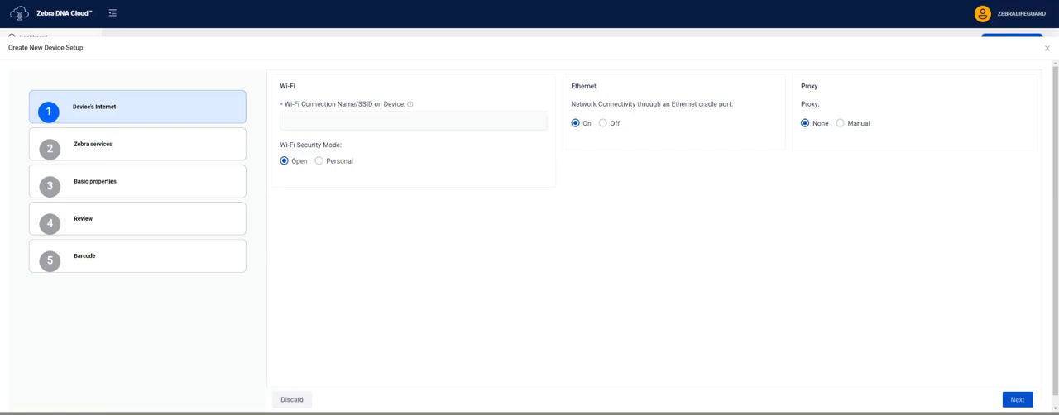
pyautogui.click(412, 120)
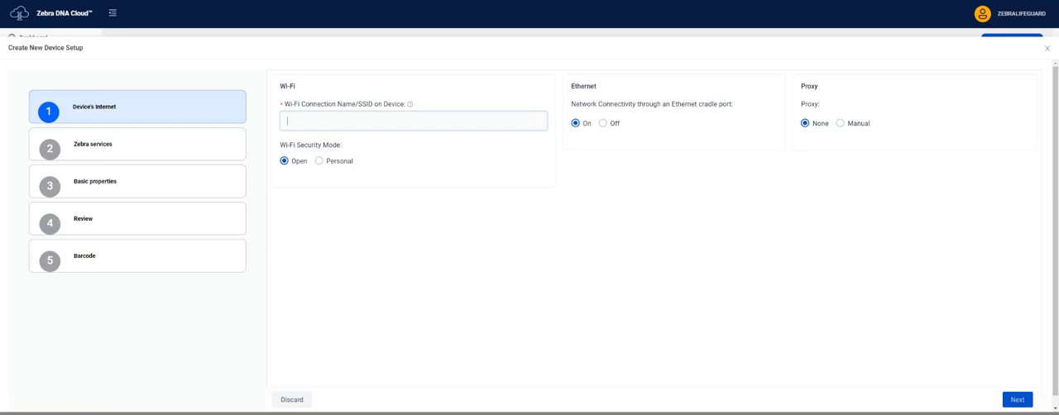
pyautogui.write('zebra')
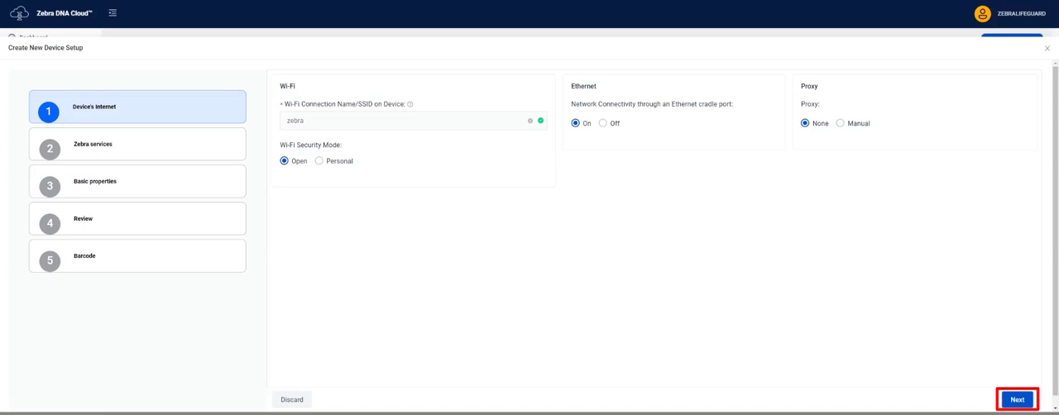
pyautogui.click(1017, 399)
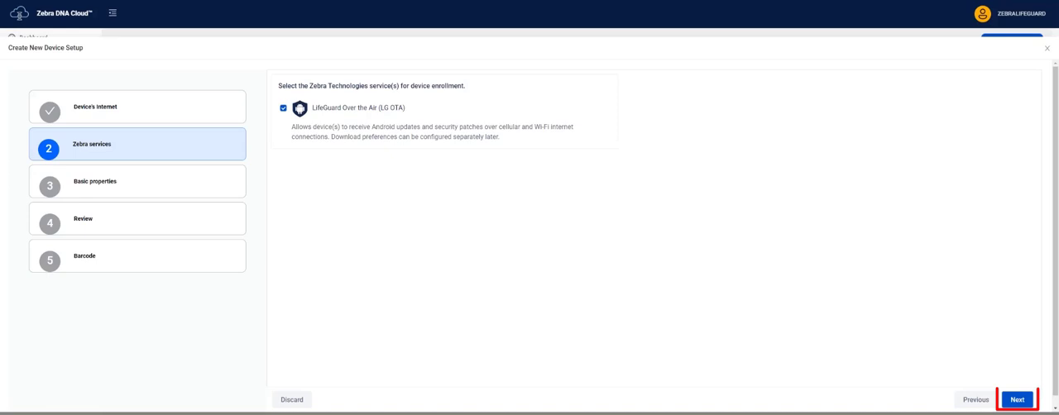
# - Keep LifeGuard Over the Air enabled and move on to Basic properties
pyautogui.click(1017, 400)
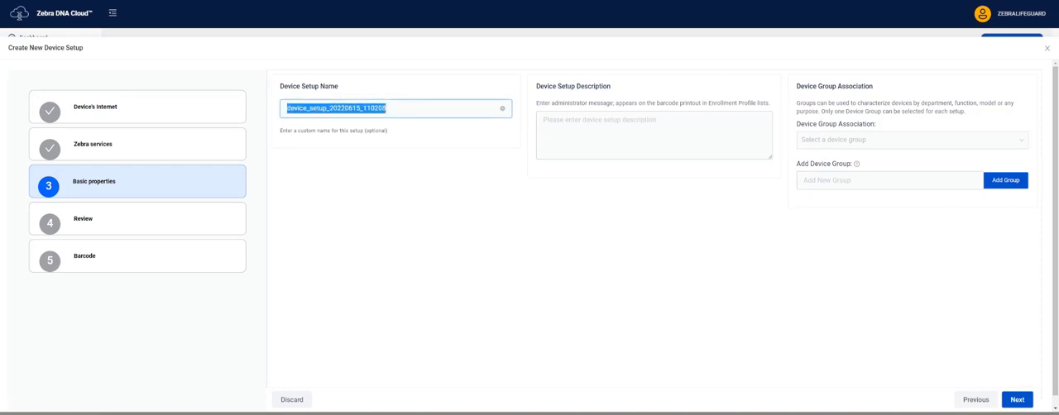
# - Name the setup training_setup, describe it as 'training device setup', and add group 'training'
pyautogui.write('training')
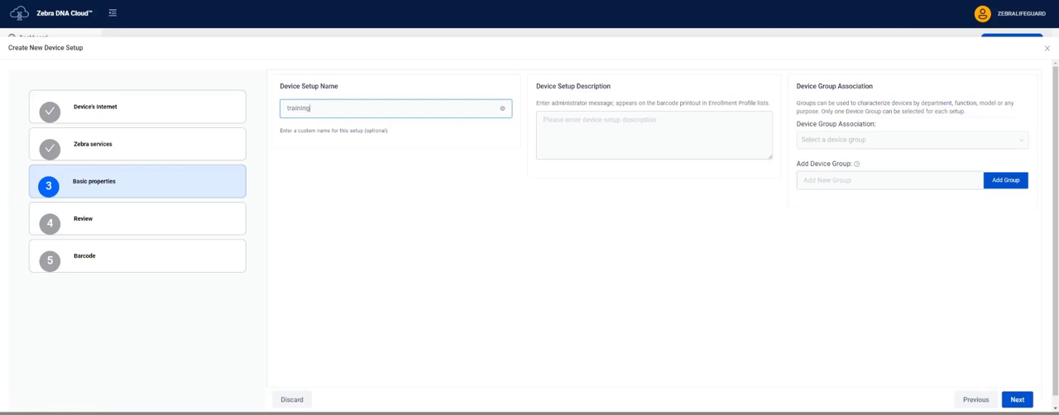
pyautogui.write('tr')
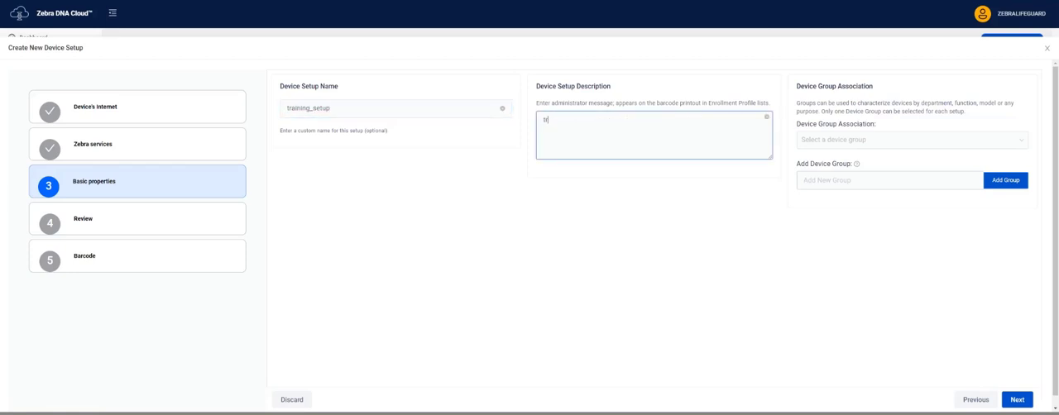
pyautogui.write('aining')
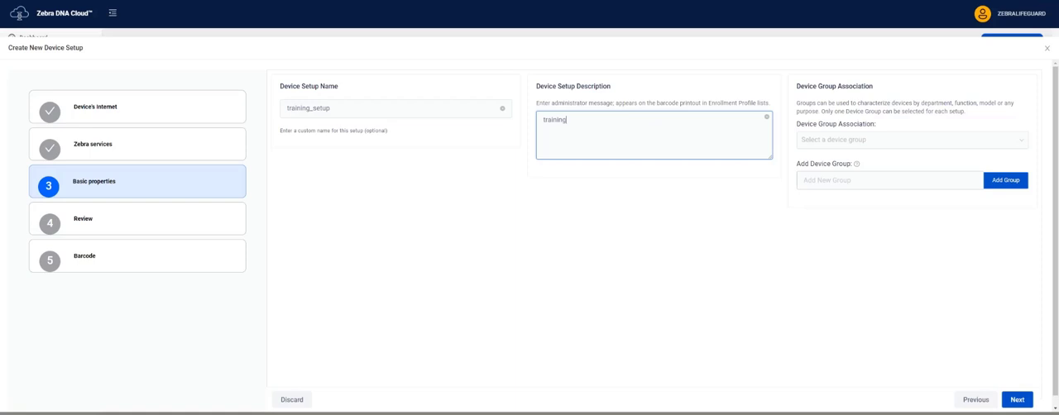
pyautogui.write('device setu')
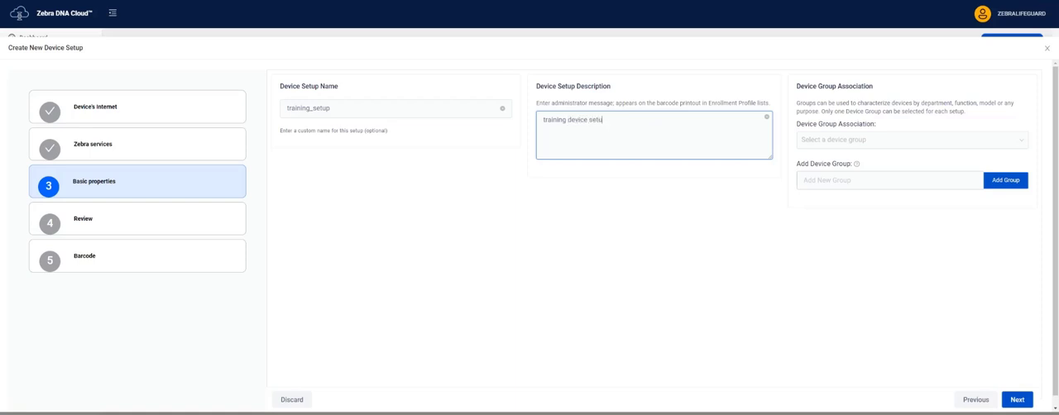
pyautogui.write('training')
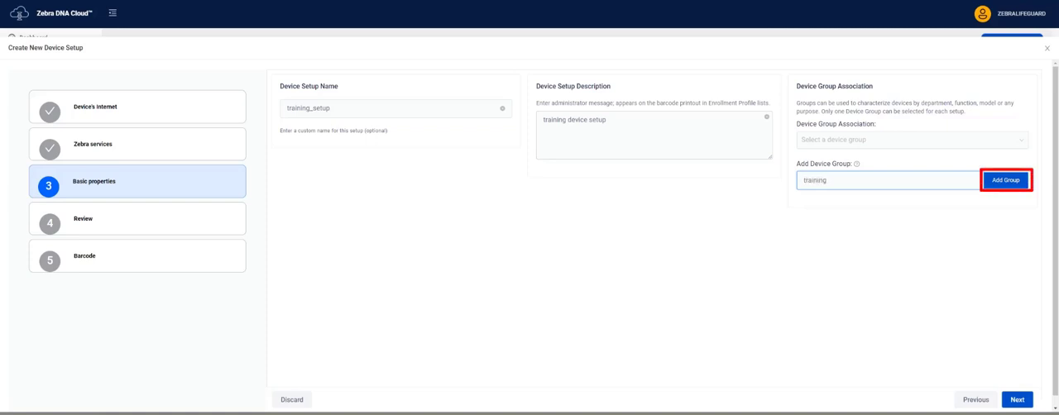
pyautogui.click(1006, 179)
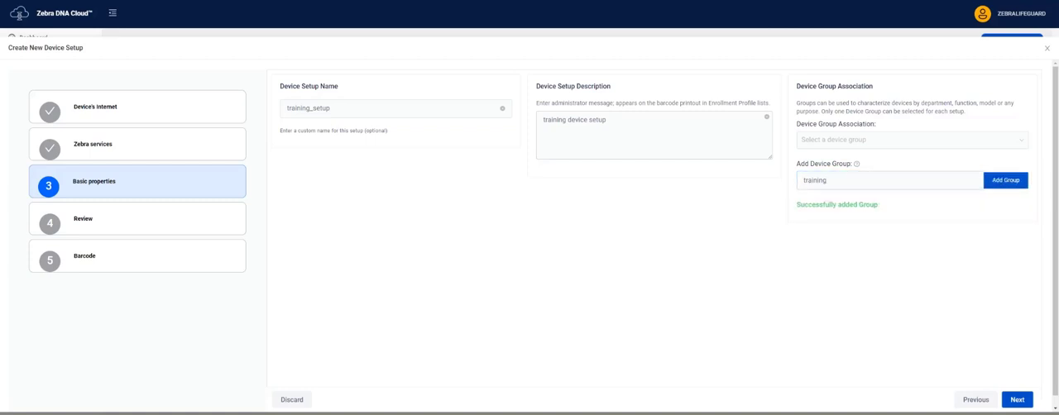
# - Associate the setup with the 'training' device group and reach the Review step
pyautogui.click(910, 139)
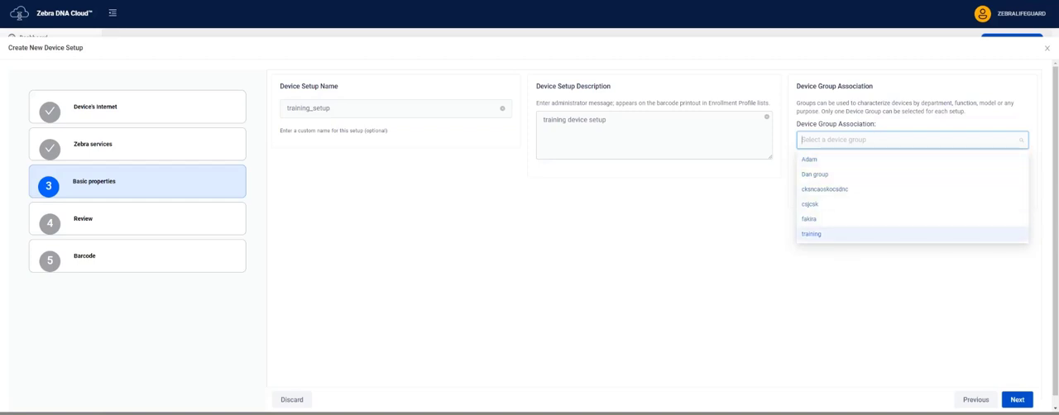
pyautogui.click(812, 234)
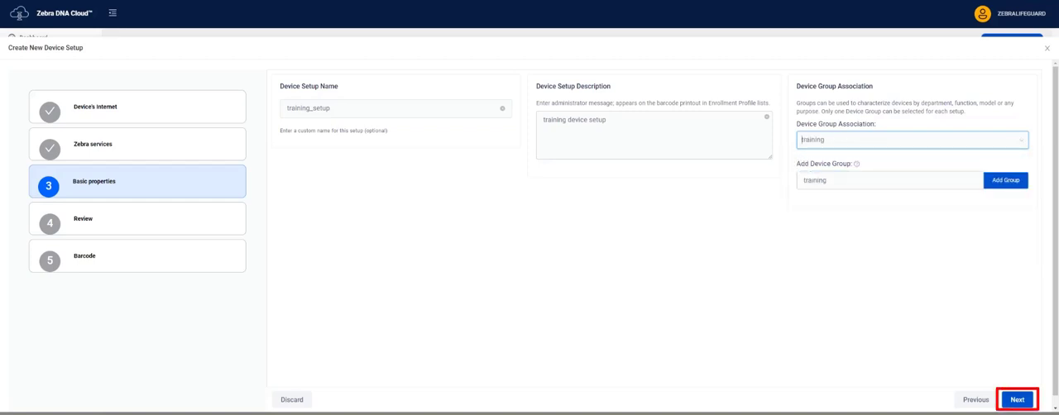
pyautogui.click(1017, 400)
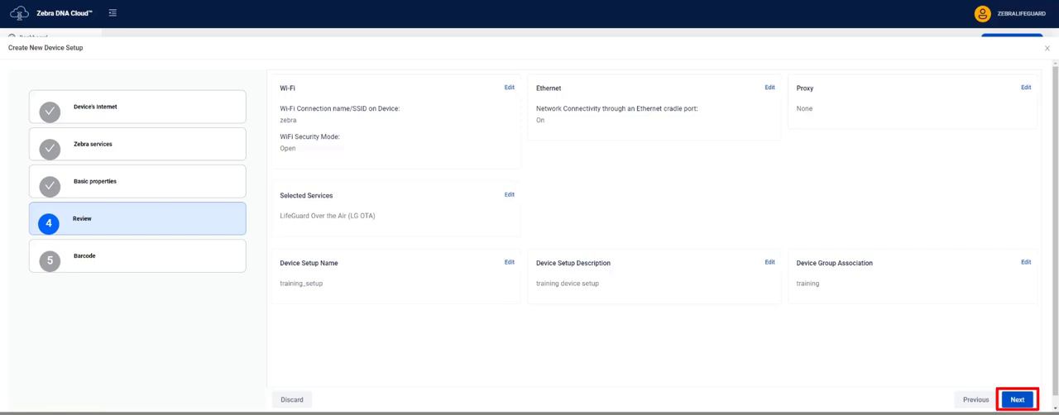
# - Accept the reviewed details and generate the StageNow barcode for training_setup
pyautogui.click(1016, 400)
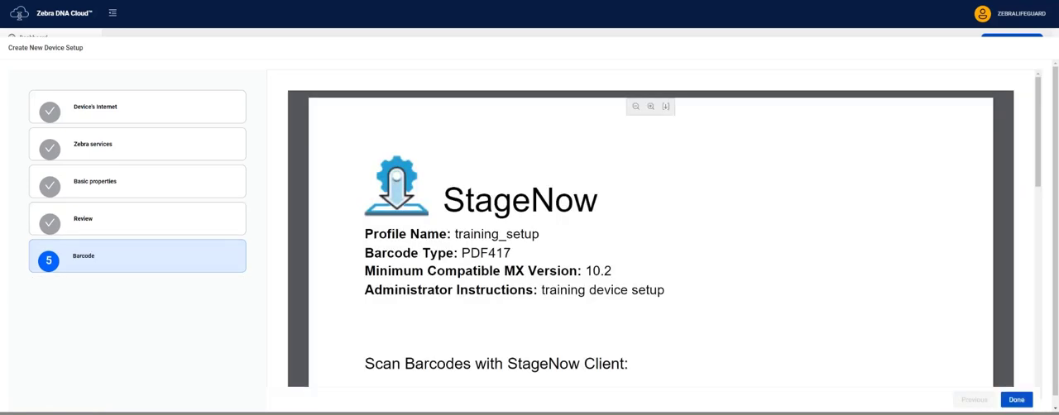
# - Scroll through the StageNow barcode PDF and close the wizard with Done
pyautogui.scroll(-3)
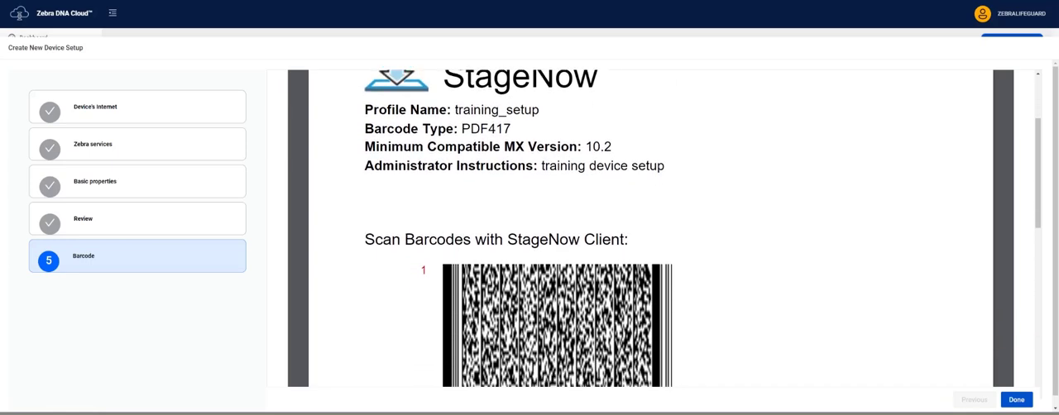
pyautogui.scroll(-3)
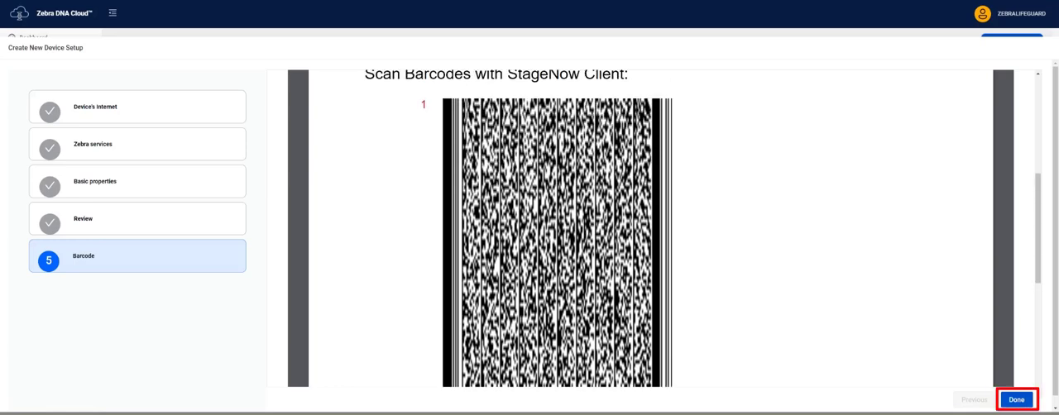
pyautogui.click(1016, 400)
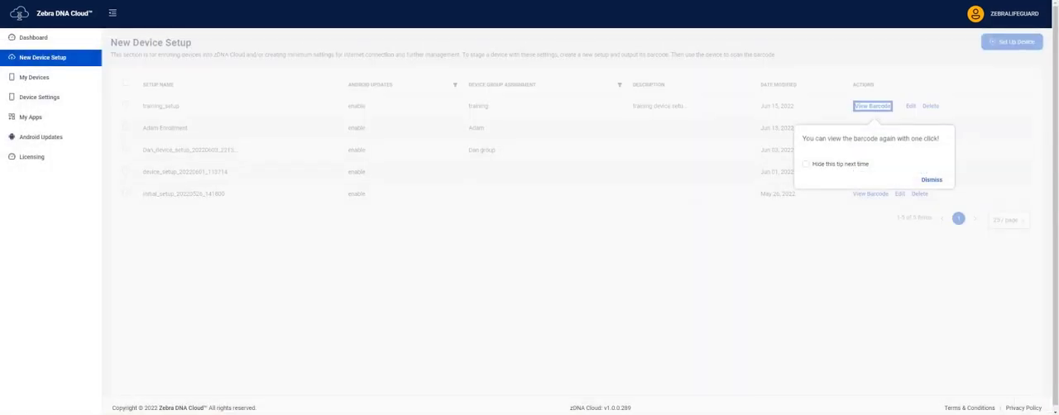